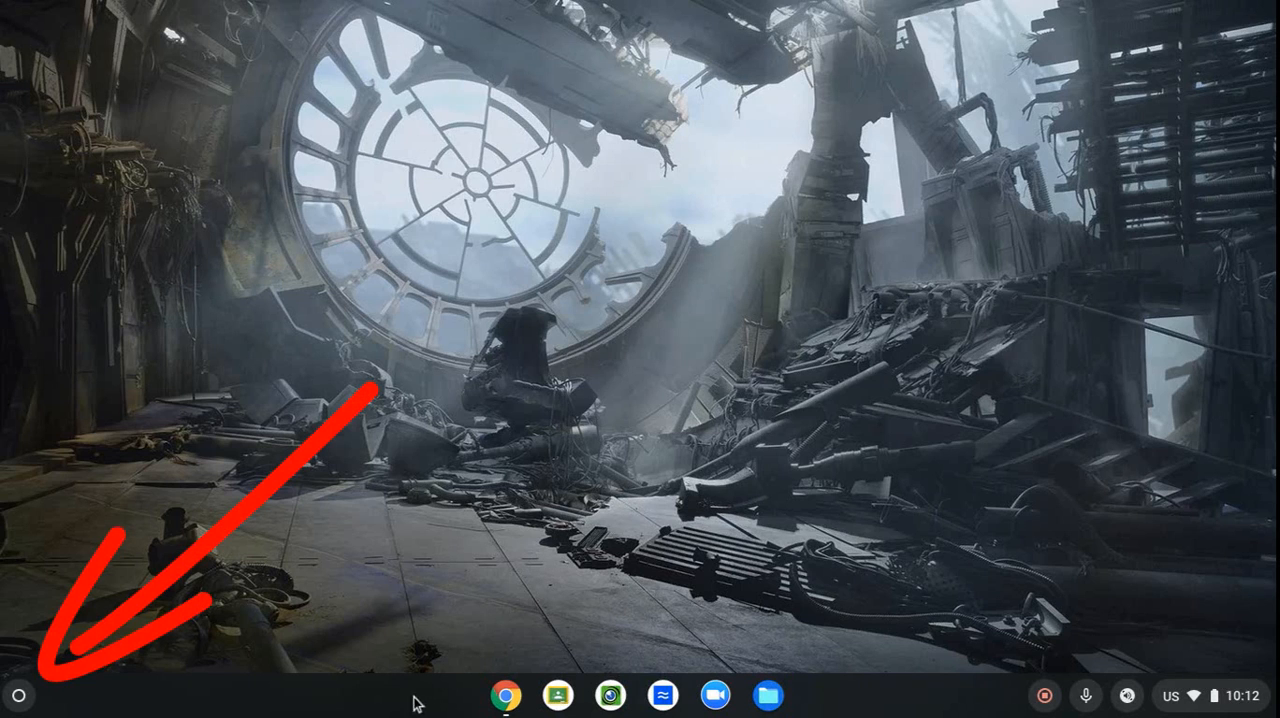
- Expand the ChromeOS launcher to show the full grid of installed apps
{"action": "left_click", "coordinate": [16, 696]}
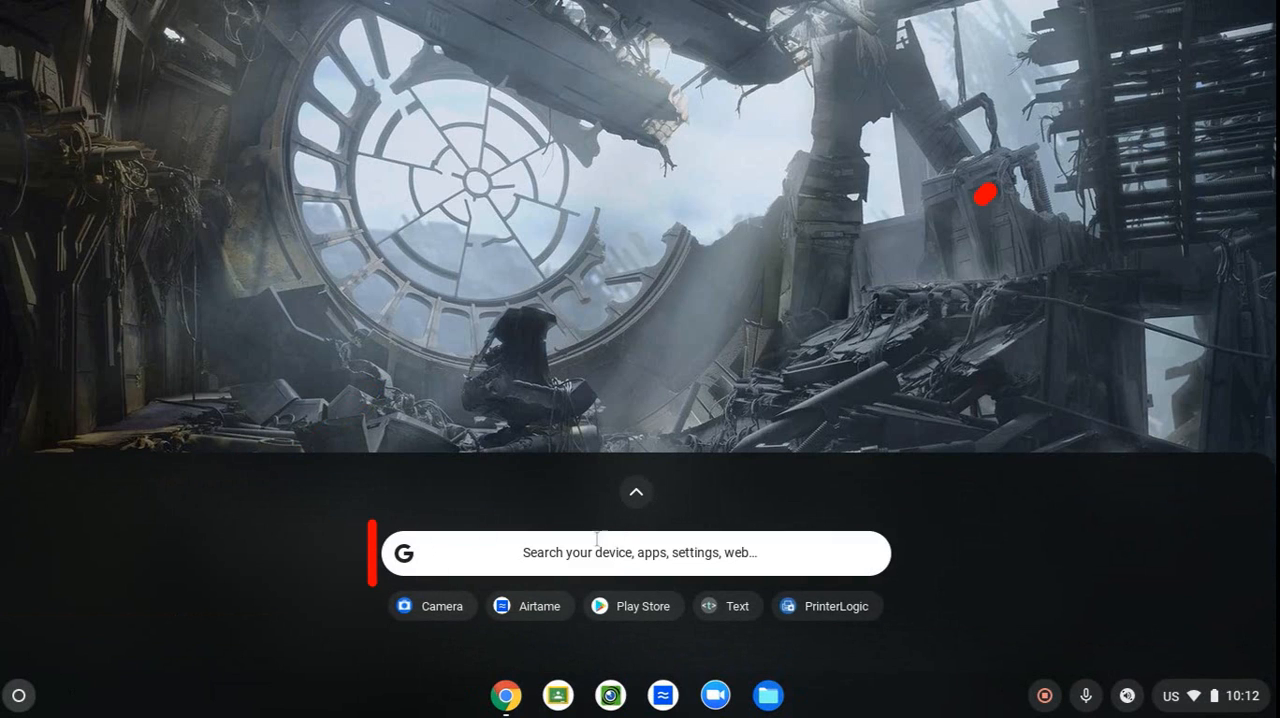
{"action": "left_click", "coordinate": [636, 492]}
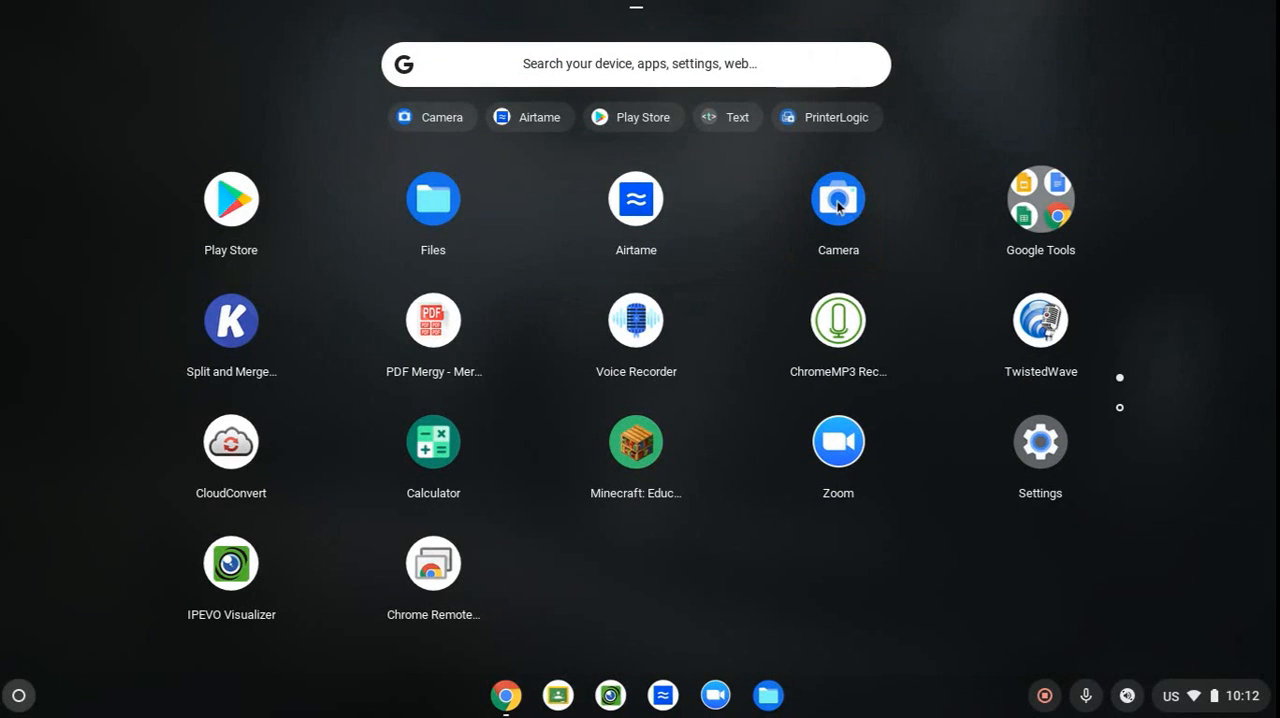
- Launch the Camera app from the grid to its live Photo preview
{"action": "left_click", "coordinate": [838, 198]}
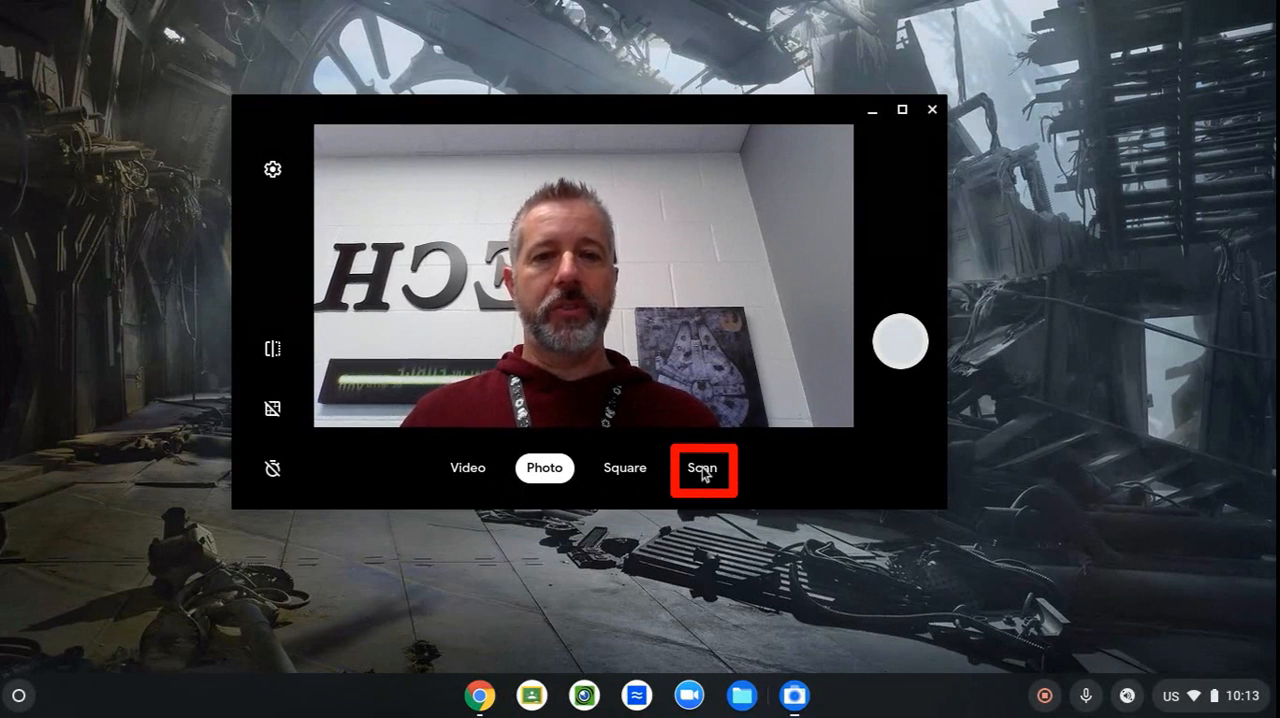
- Switch the camera to Scan mode with QR Code scanning selected
{"action": "left_click", "coordinate": [702, 466]}
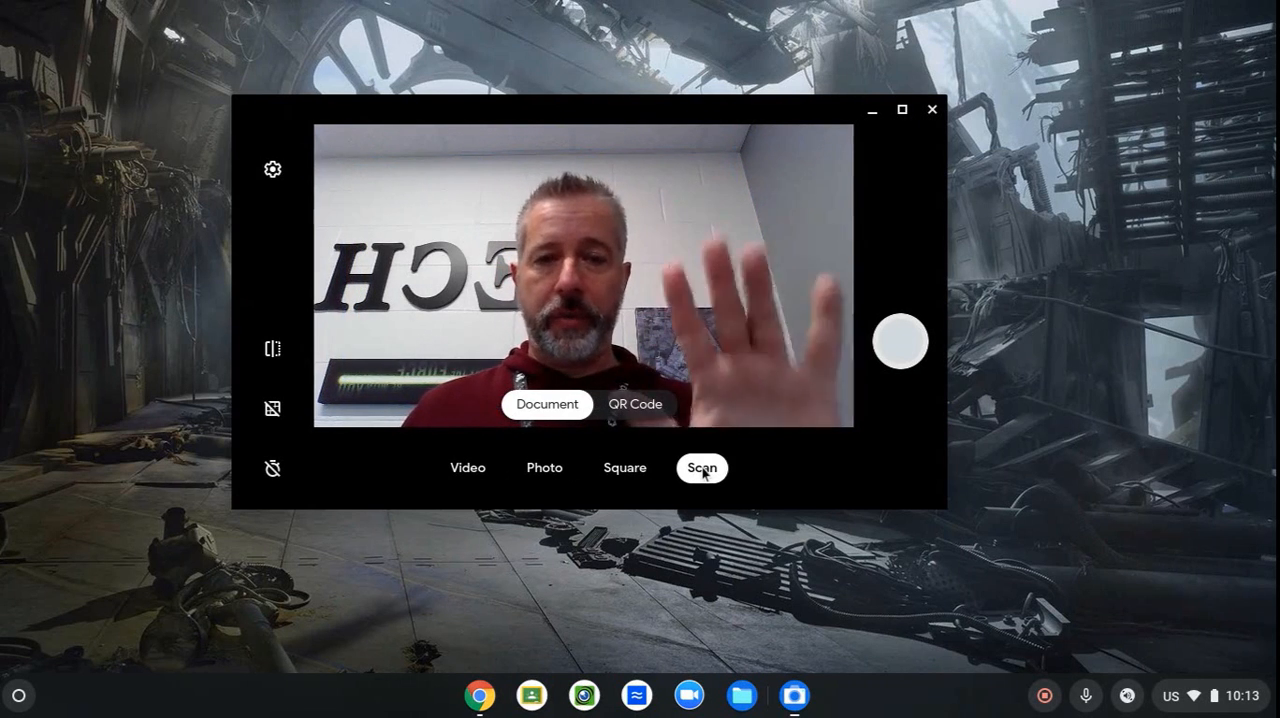
{"action": "left_click", "coordinate": [636, 404]}
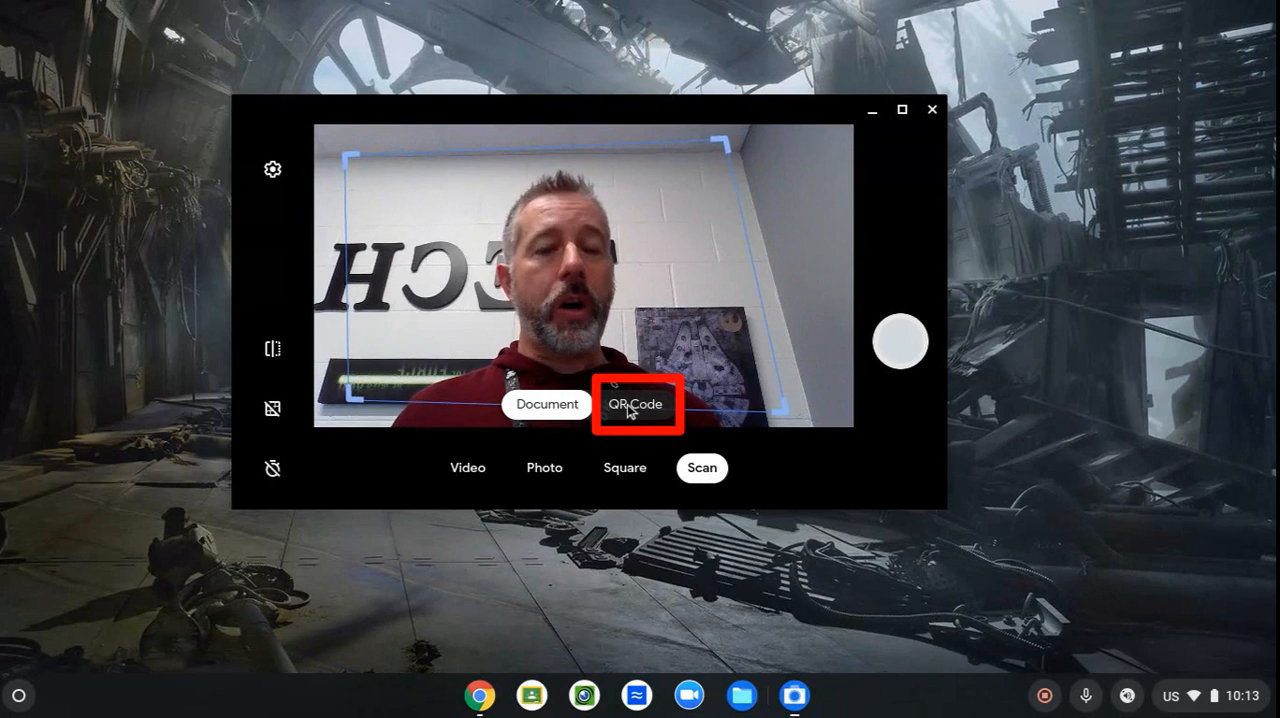
{"action": "left_click", "coordinate": [636, 404]}
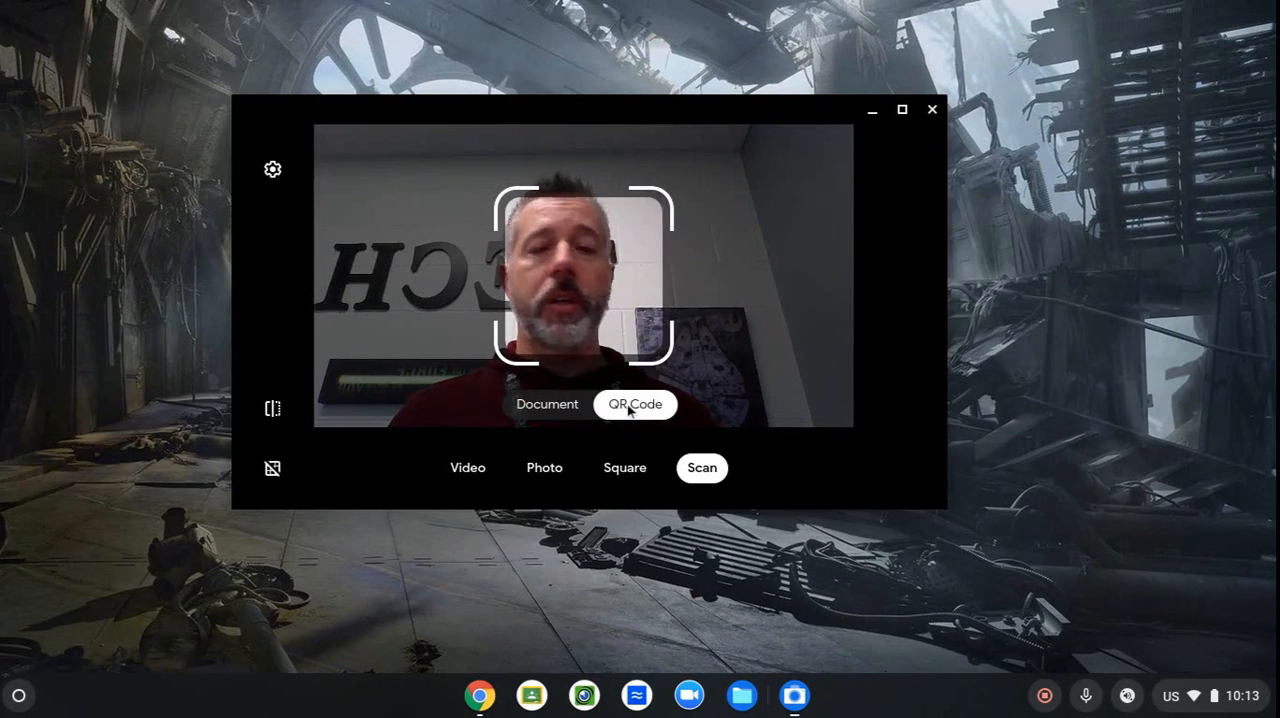